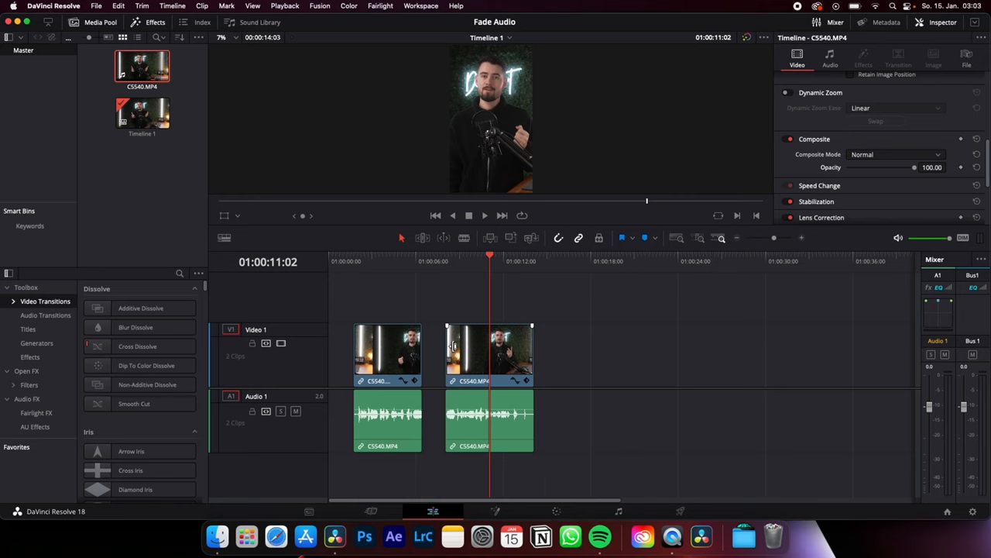
{"action": "mouse_move", "coordinate": [534, 325]}
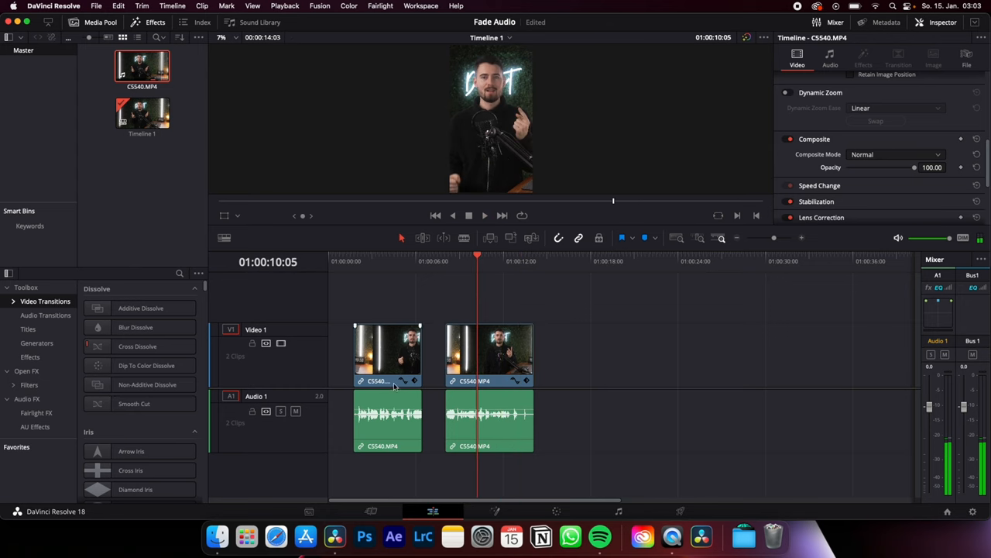
{"action": "left_click", "coordinate": [137, 346]}
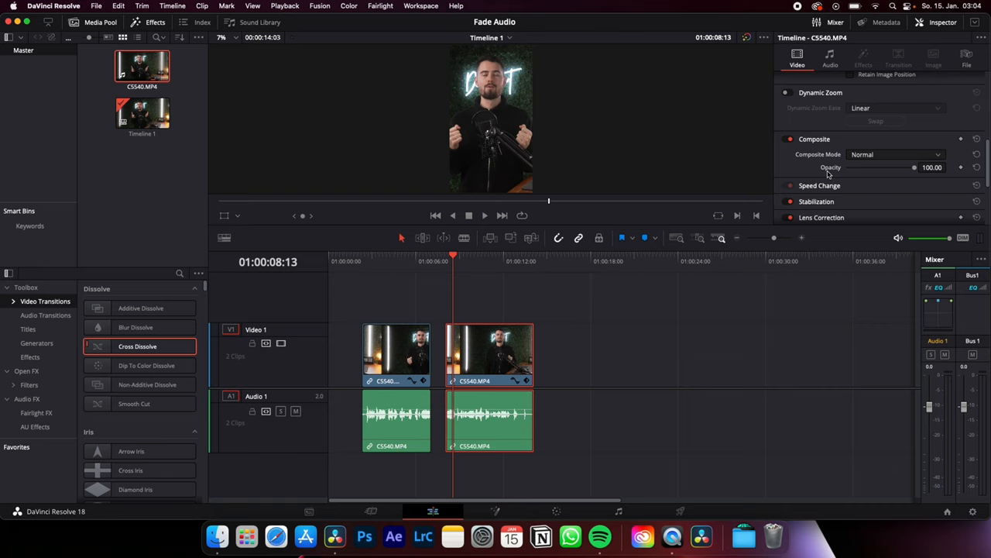
{"action": "left_click_drag", "start_coordinate": [891, 167], "coordinate": [850, 168]}
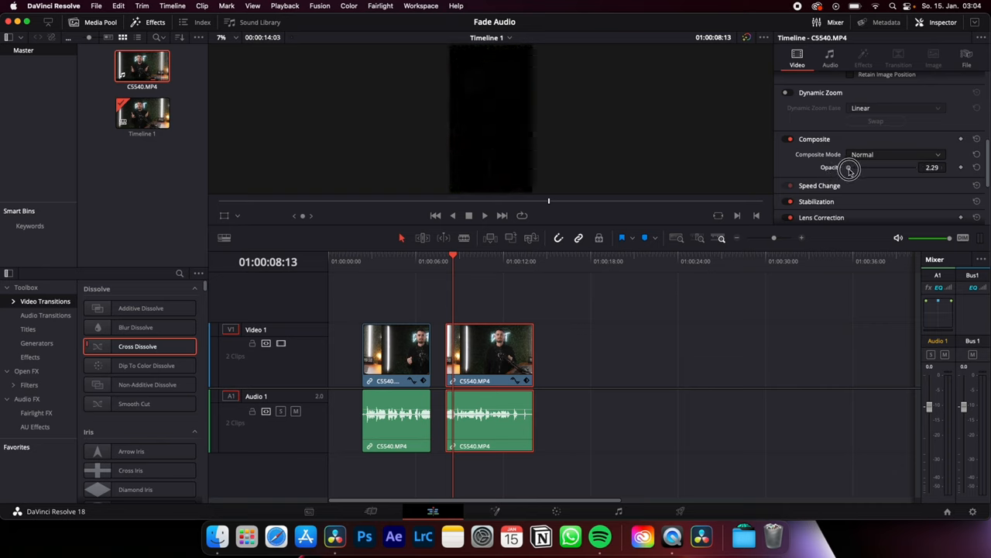
{"action": "left_click_drag", "start_coordinate": [848, 167], "coordinate": [918, 167]}
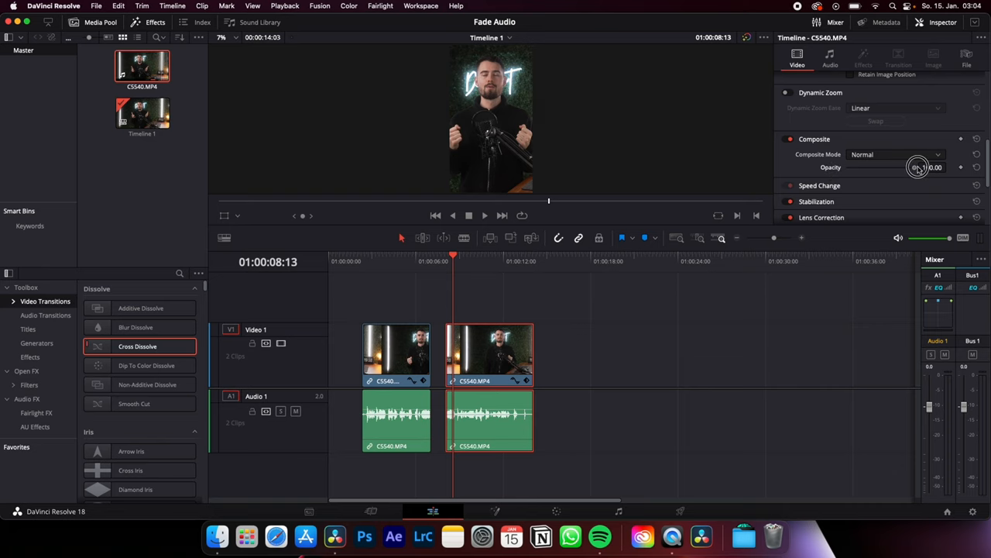